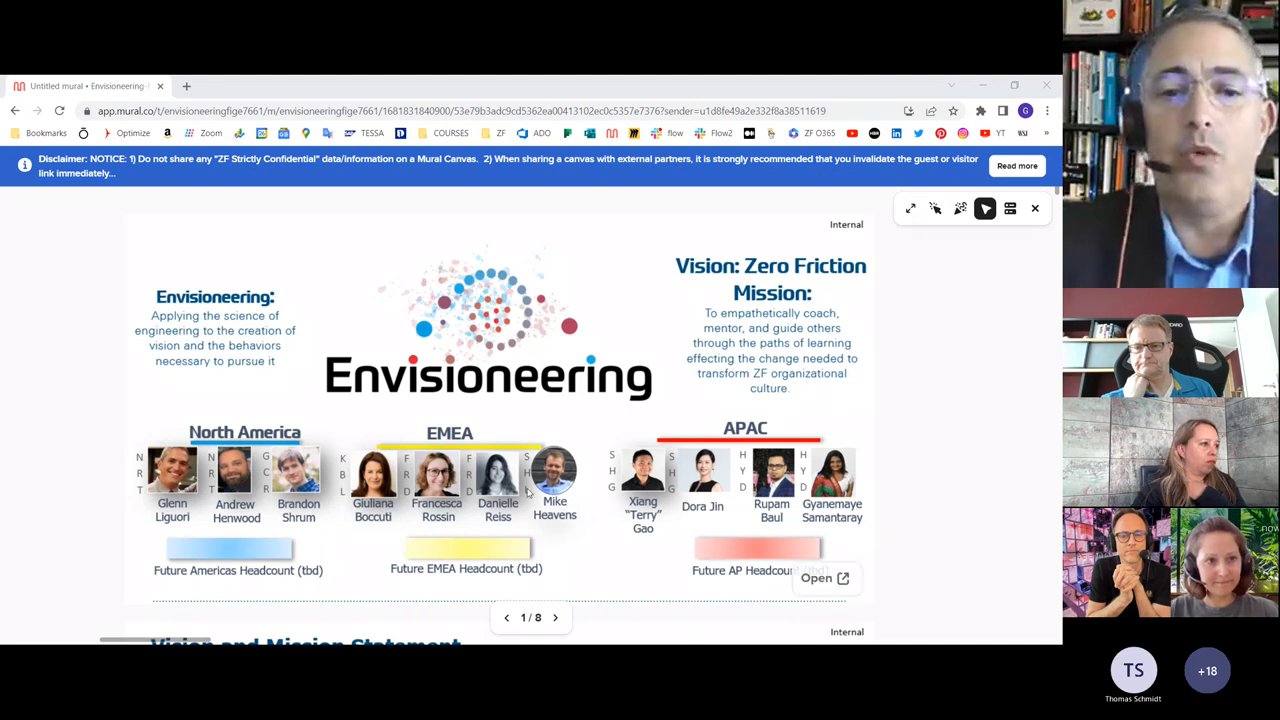
# - Advance from frame 1 to frame 2 of 8, the Vision and Mission Statement
pyautogui.click(557, 617)
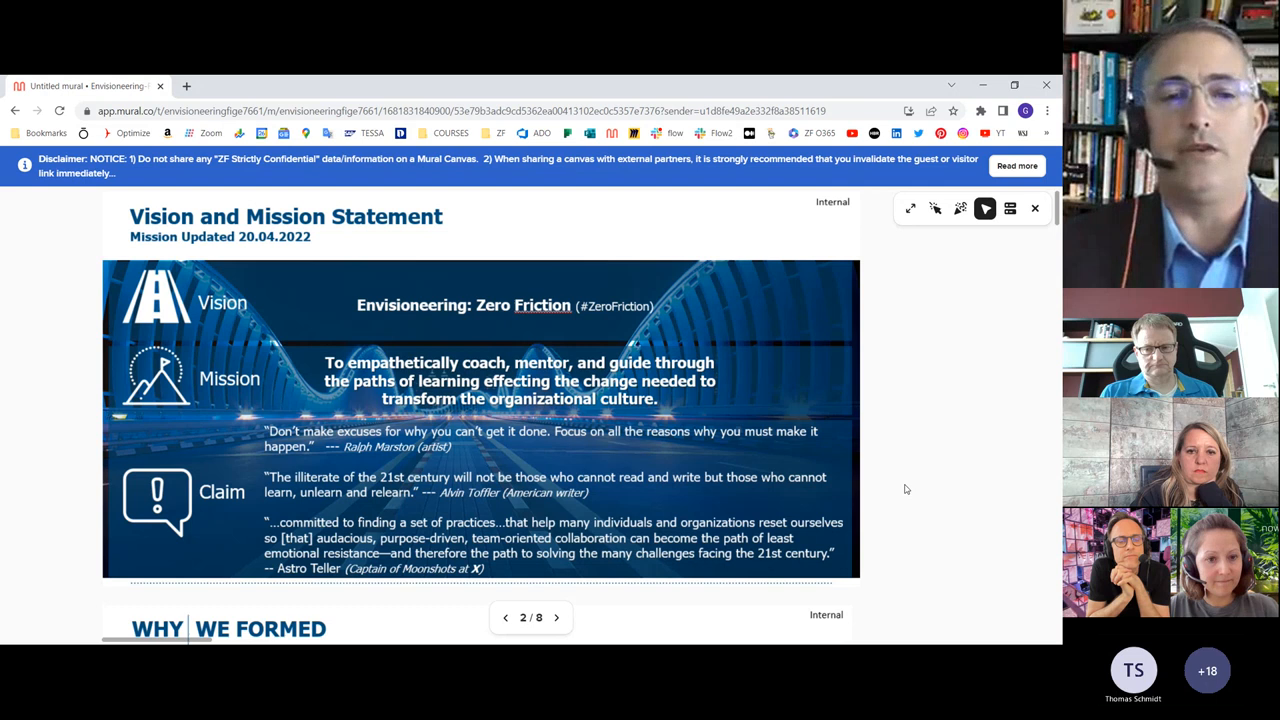
# - Advance to frame 3 of 8, 'Why We Formed'
pyautogui.click(557, 617)
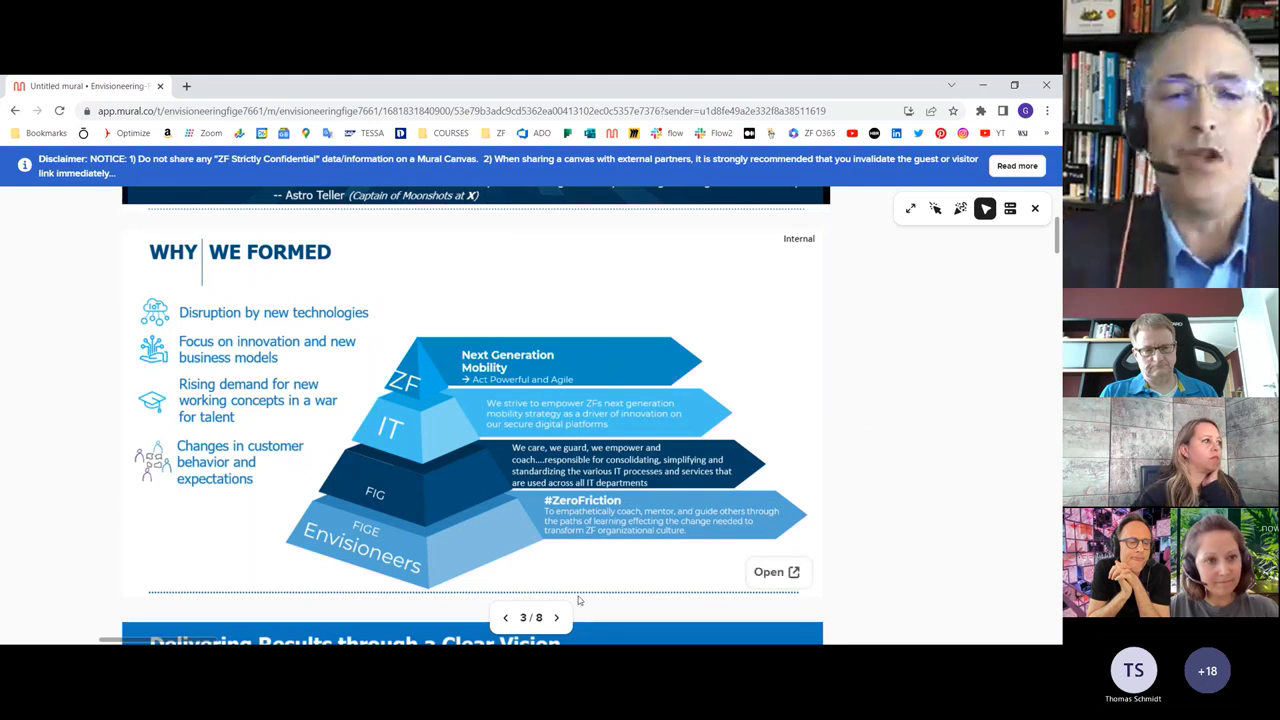
pyautogui.click(555, 617)
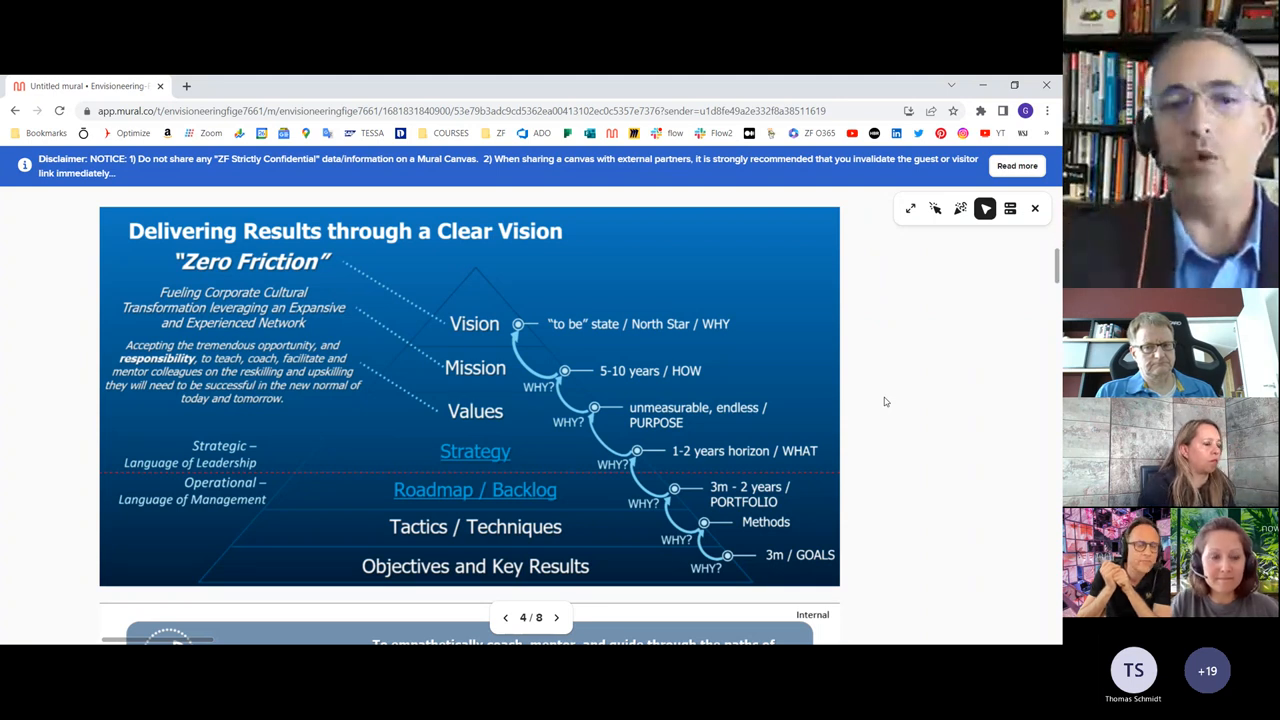
pyautogui.moveTo(692, 560)
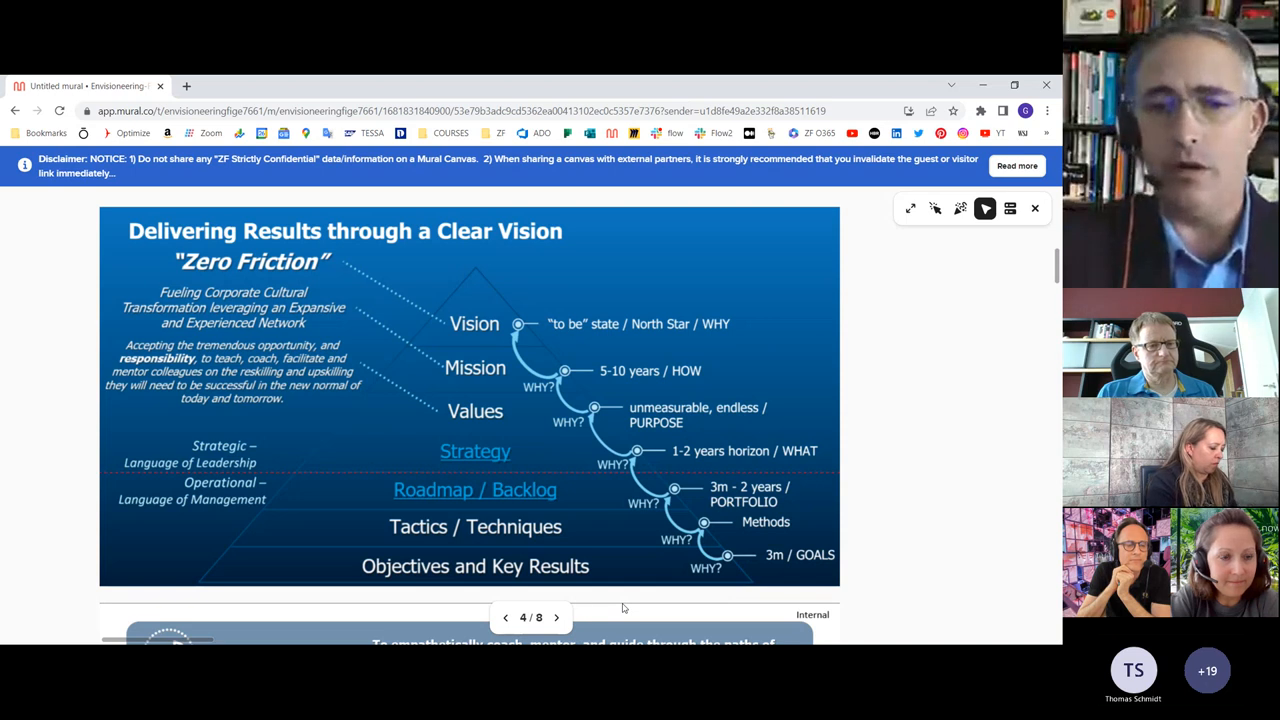
# - Advance to frame 5 of 8, 'Core Behaviors of the Agile Mindset'
pyautogui.click(556, 616)
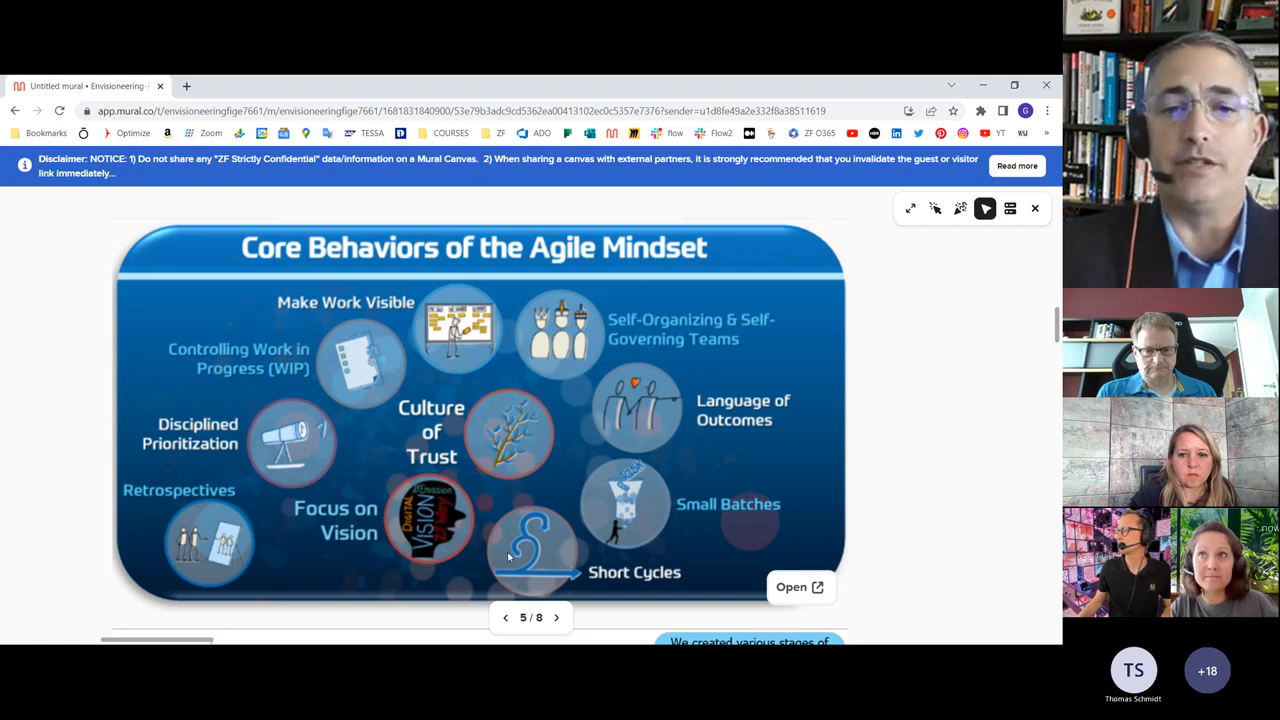
pyautogui.moveTo(357, 385)
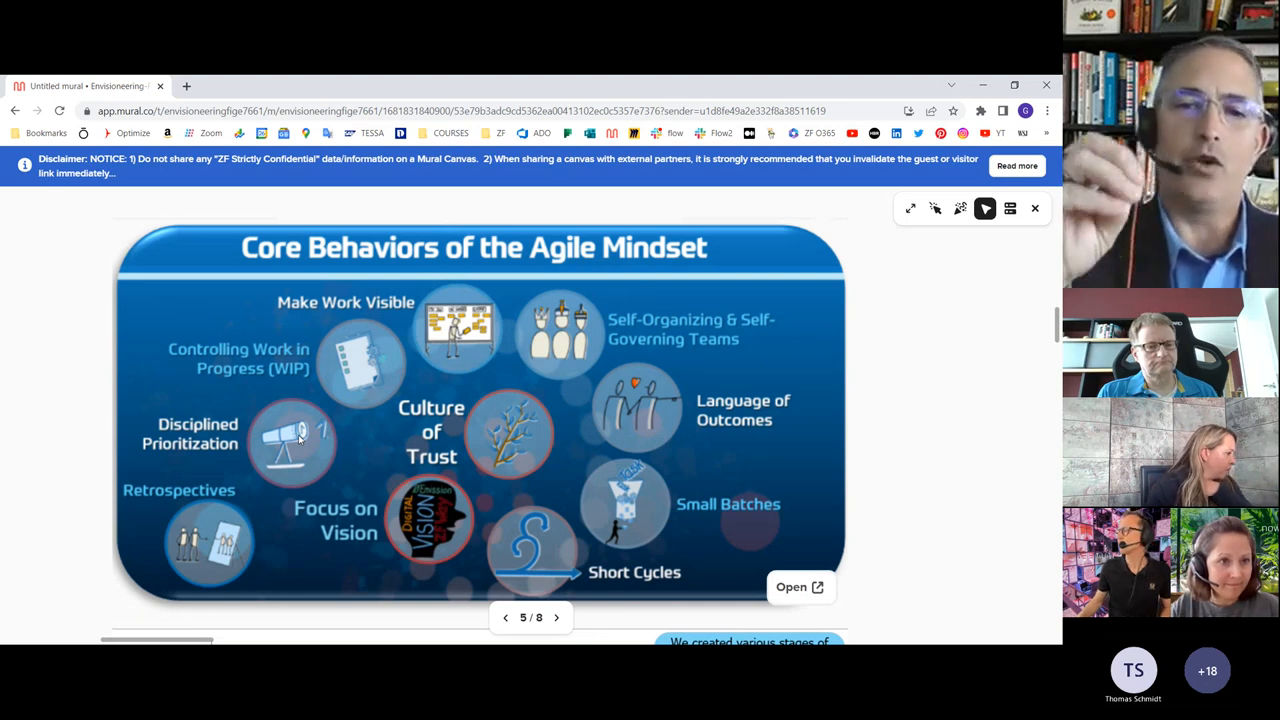
pyautogui.moveTo(617, 423)
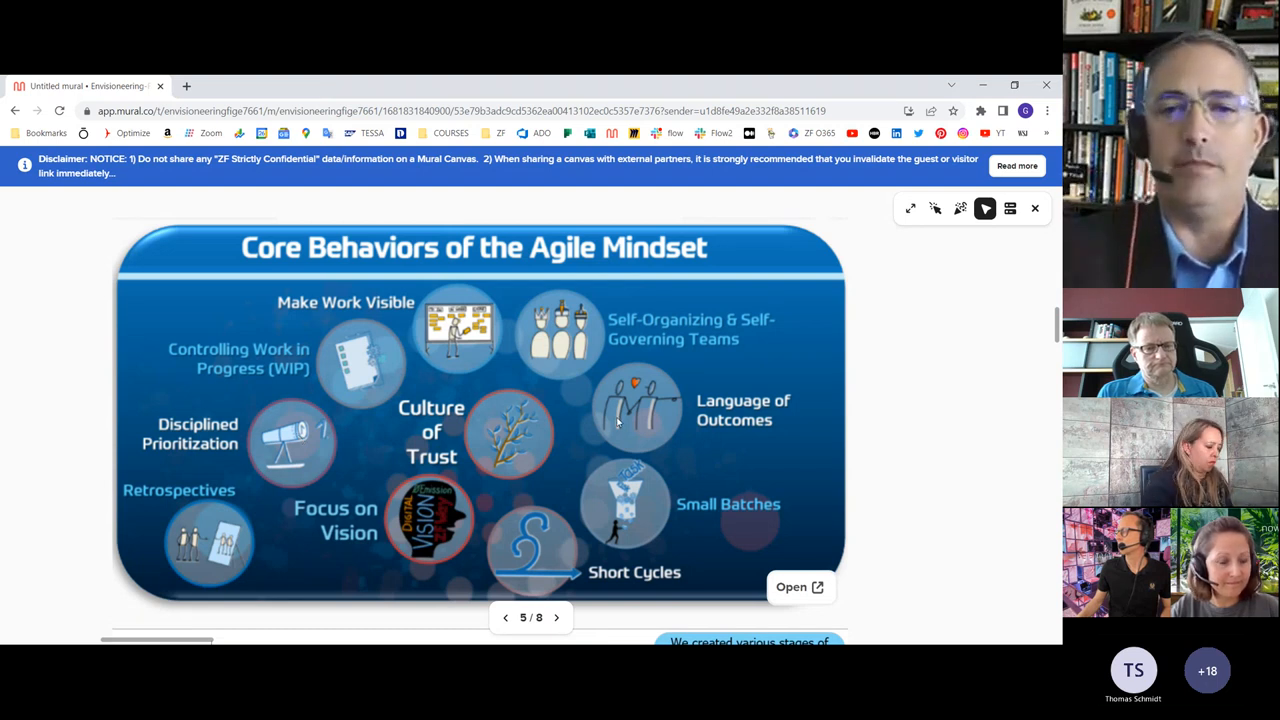
pyautogui.moveTo(532, 340)
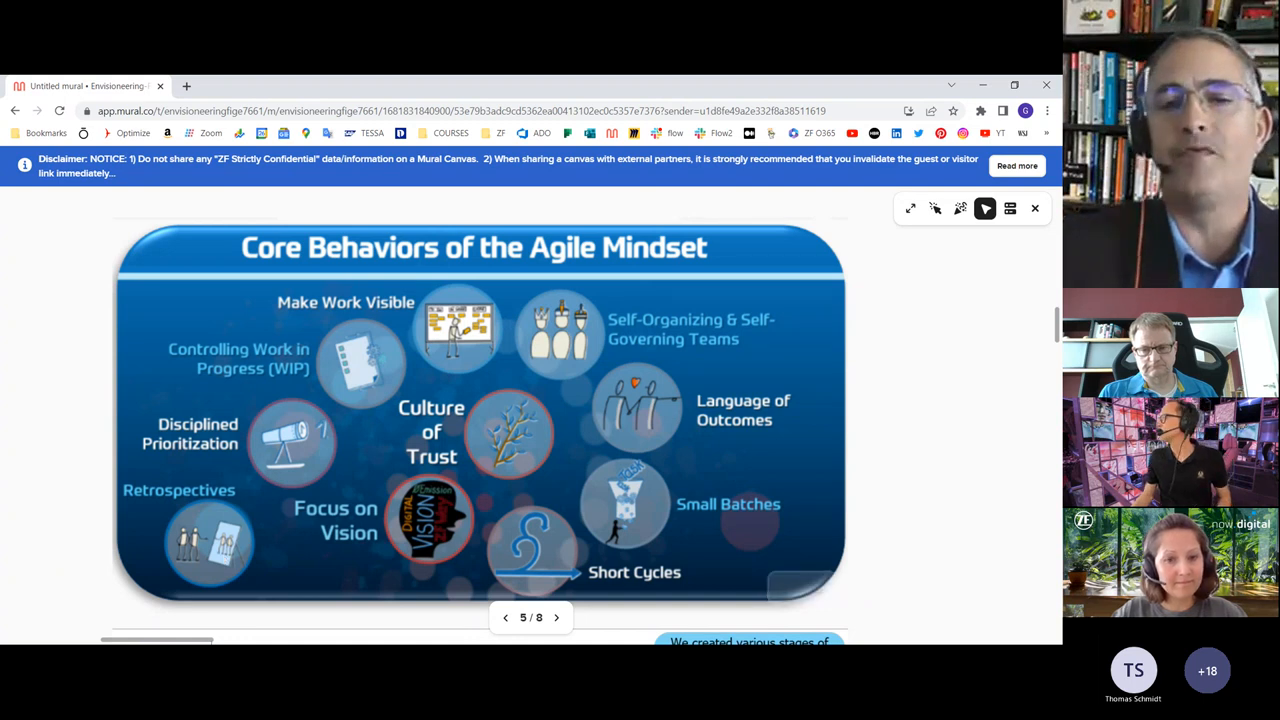
pyautogui.moveTo(505, 617)
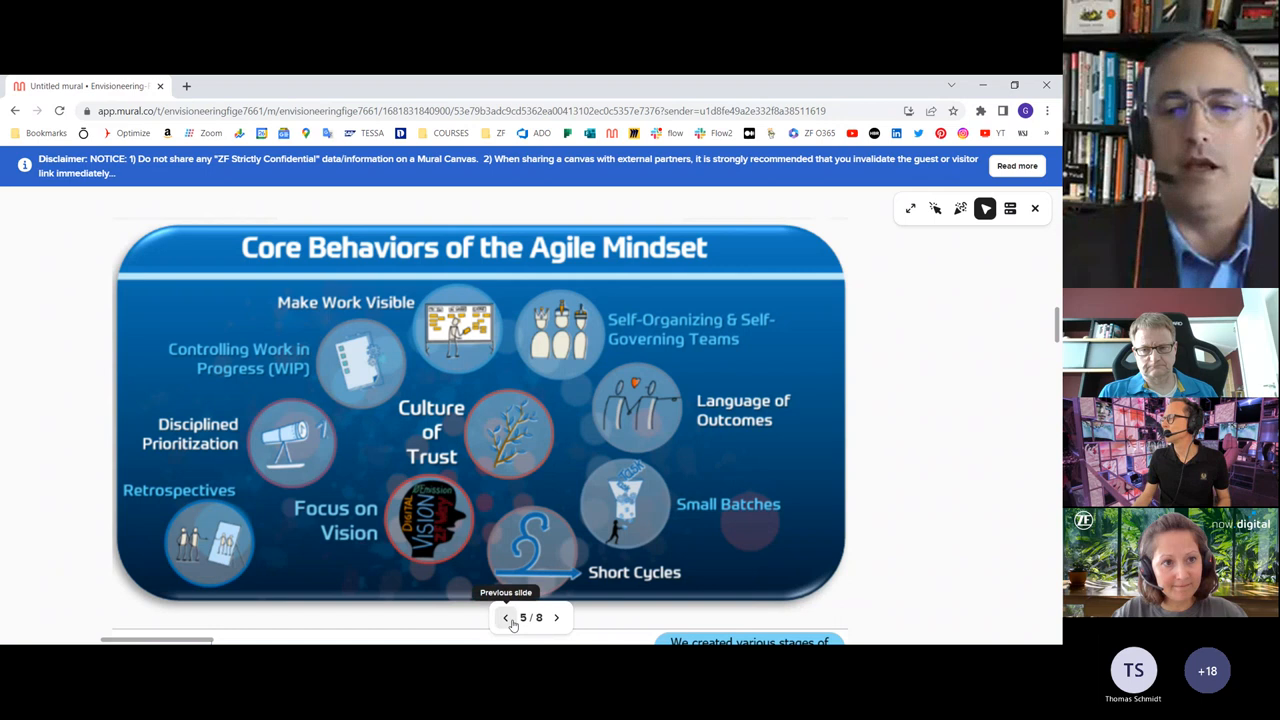
# - Step back from slide 5 to slide 4 of 8, 'Delivering Results through a Clear Vision'
pyautogui.click(506, 617)
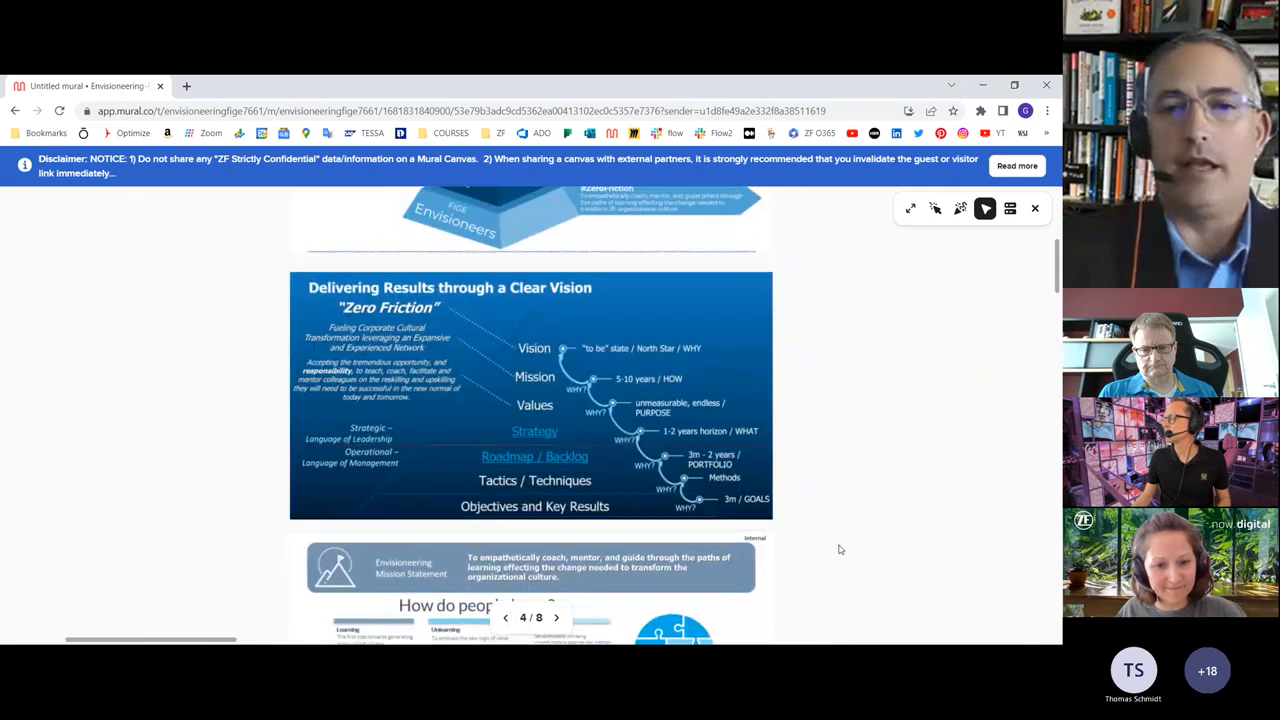
# - Advance past 'How do people learn?' to slide 6 of 8, 'Core Behaviors of the Agile Mindset'
pyautogui.click(556, 617)
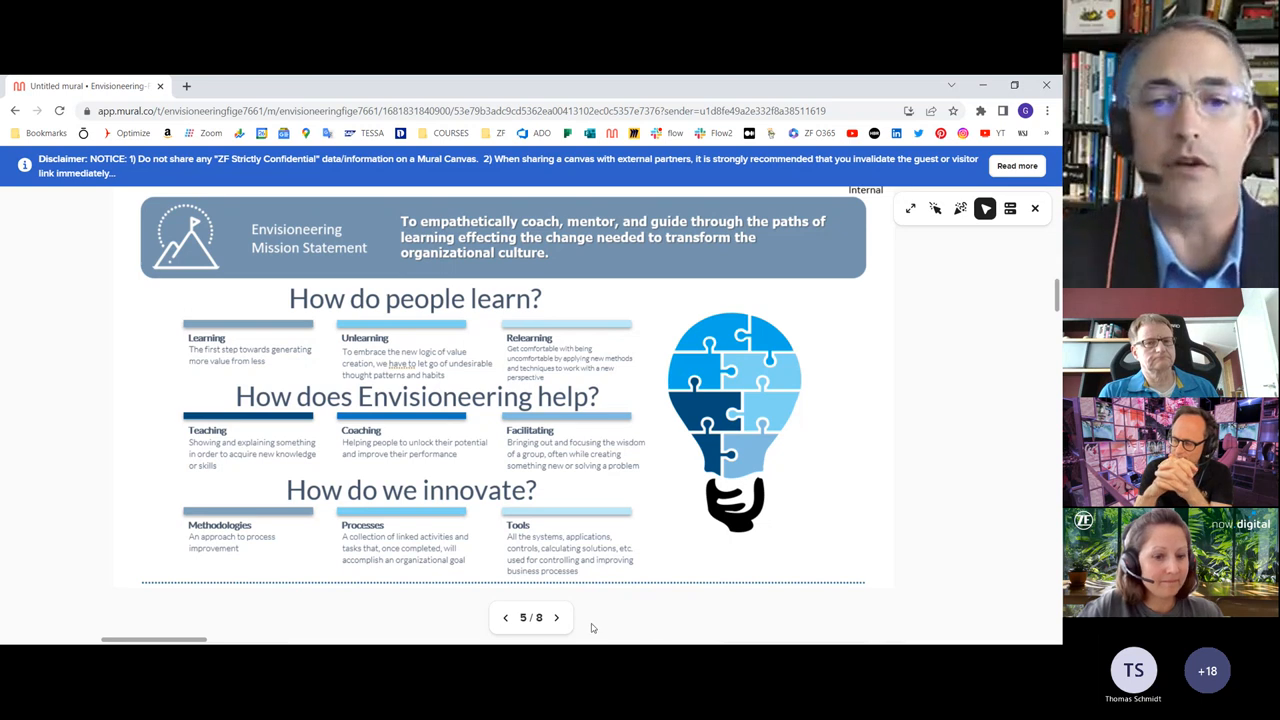
pyautogui.click(557, 616)
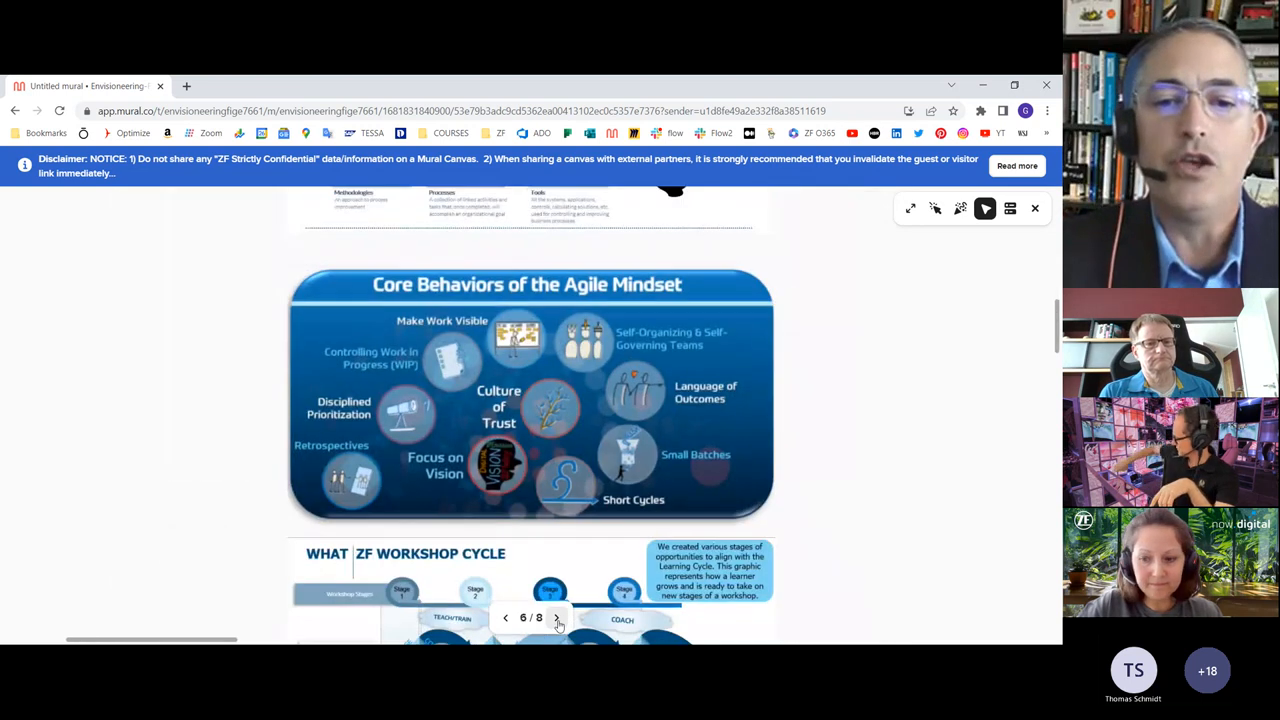